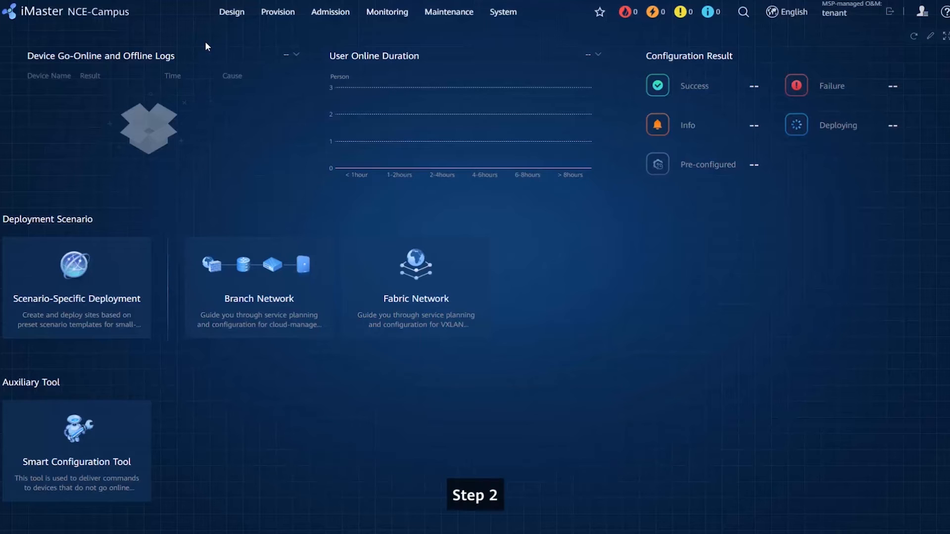
Go to Design > Site Agile Deployment > Site Management to view the empty site list.
left_click(231, 12)
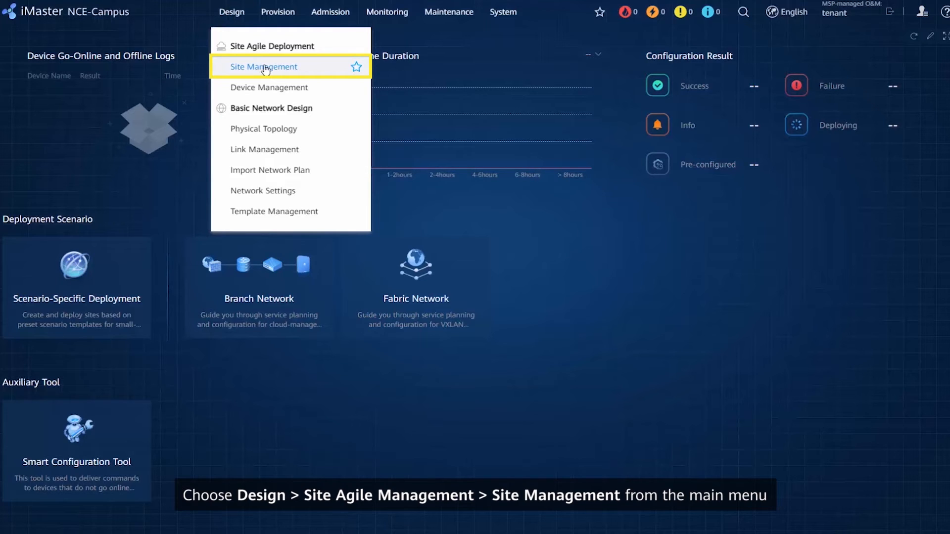
left_click(264, 67)
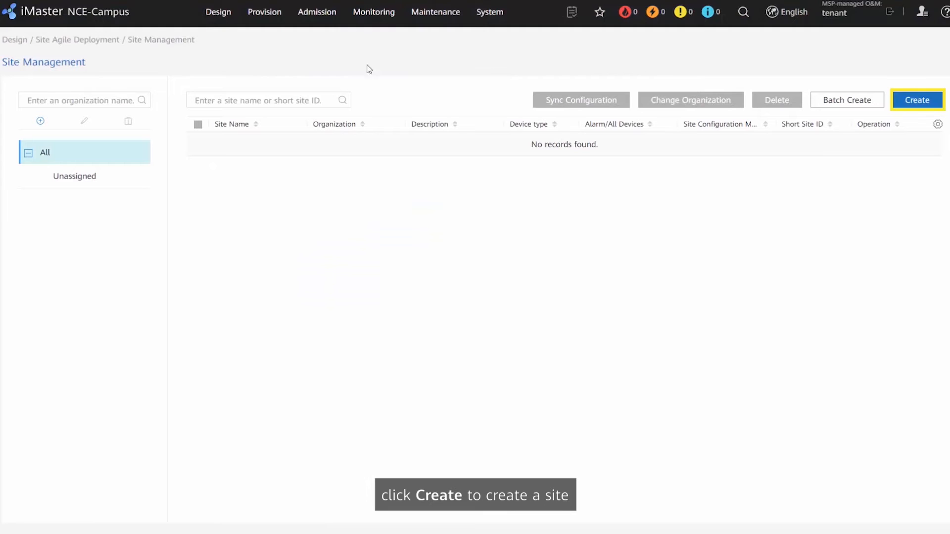
Create a site named 'Campus' with the FW device type ticked, and save it.
left_click(916, 100)
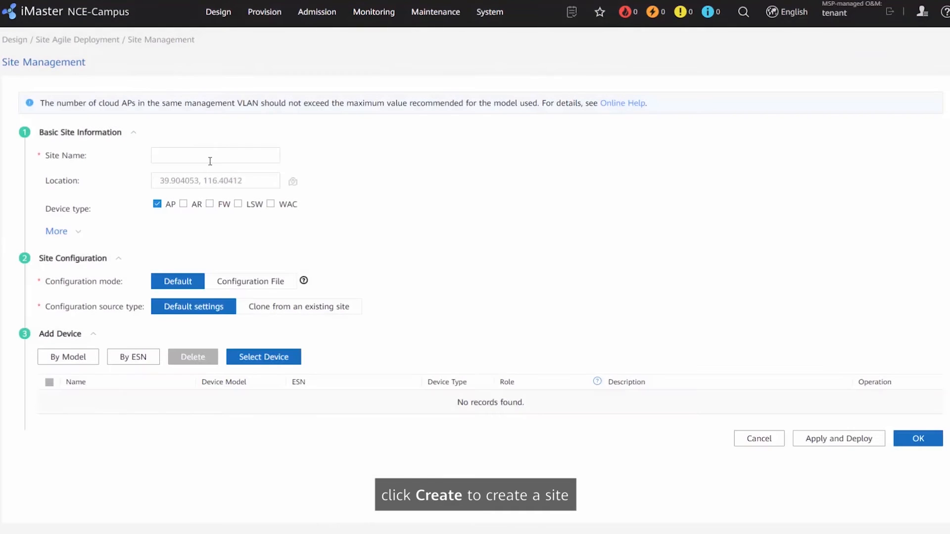
left_click(214, 155)
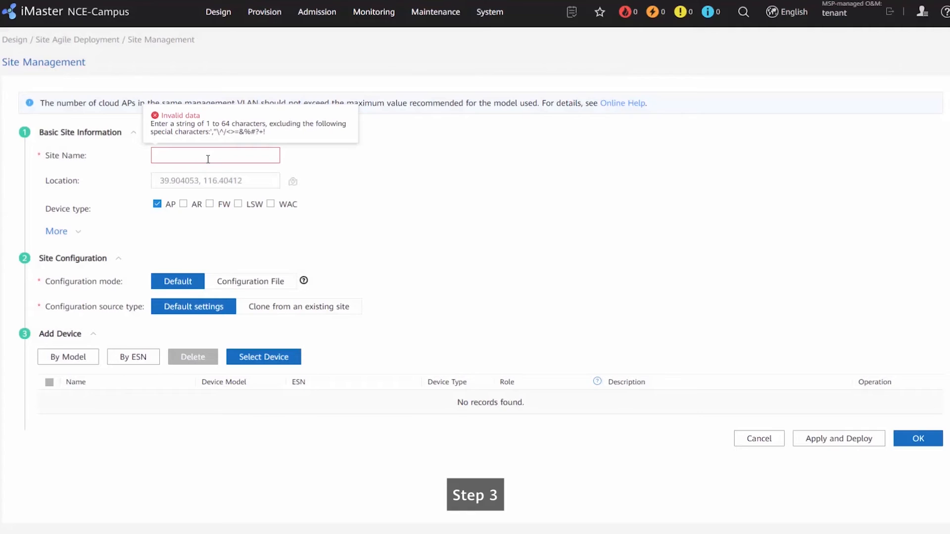
type("Campus")
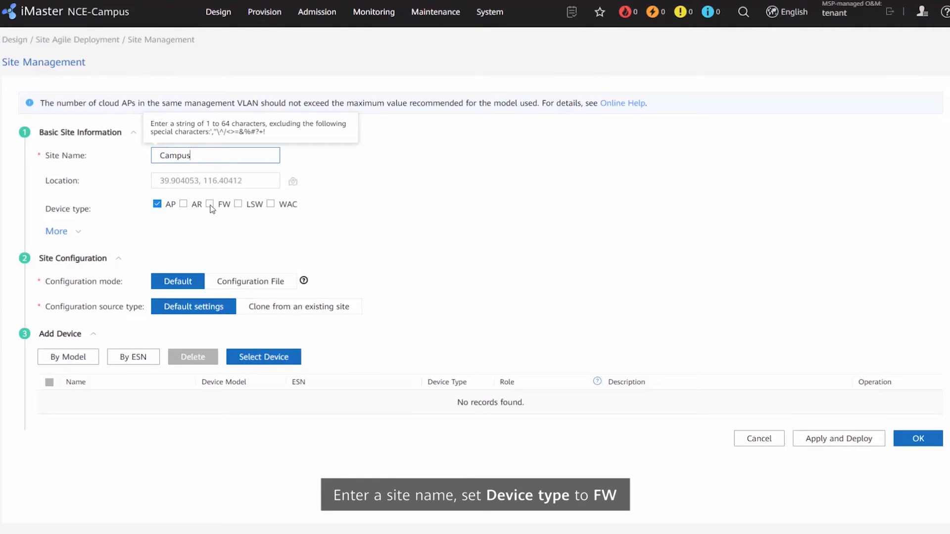
left_click(917, 438)
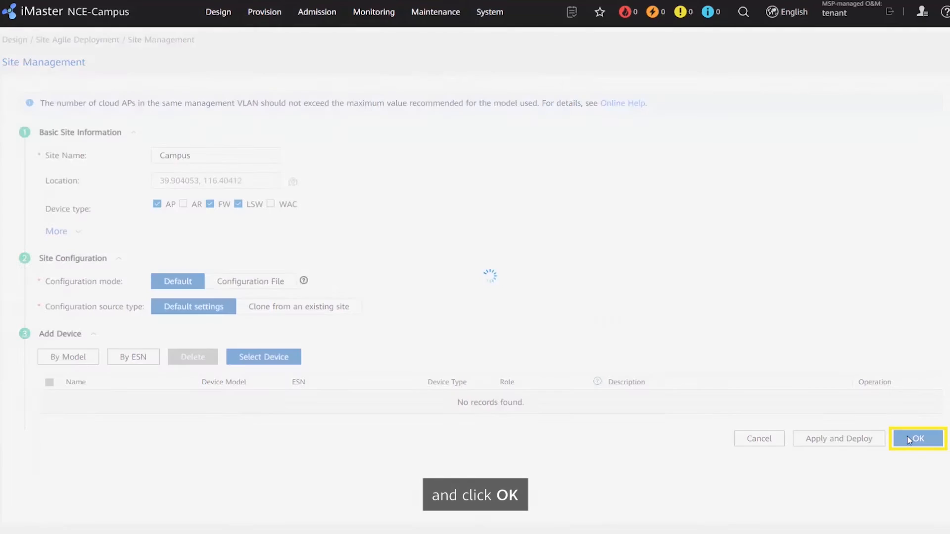
left_click(916, 439)
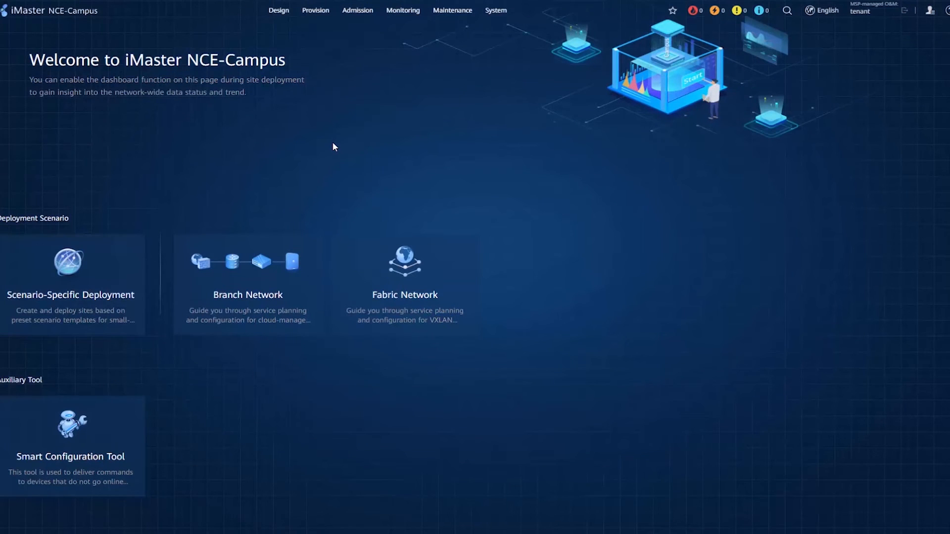
From Device Management, open the manual Add Device form for the Campus site.
left_click(278, 10)
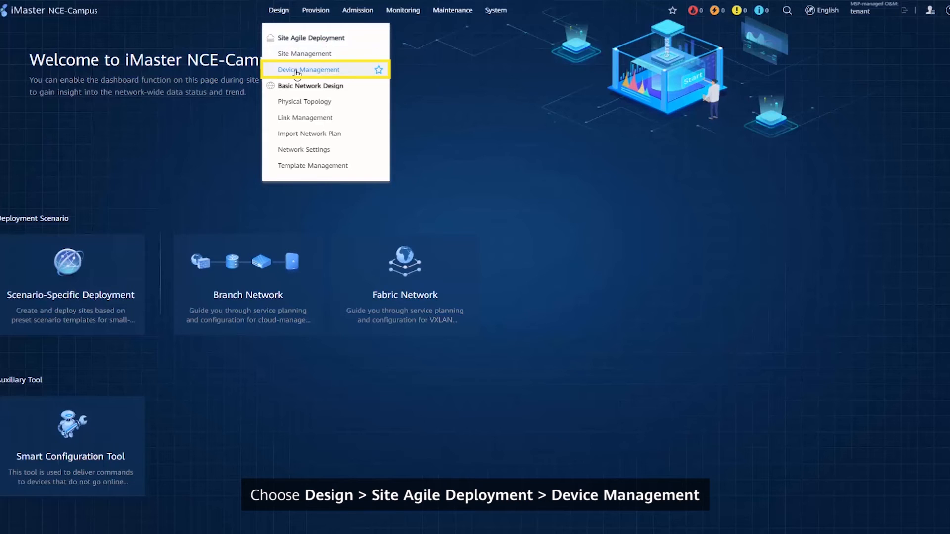
left_click(308, 69)
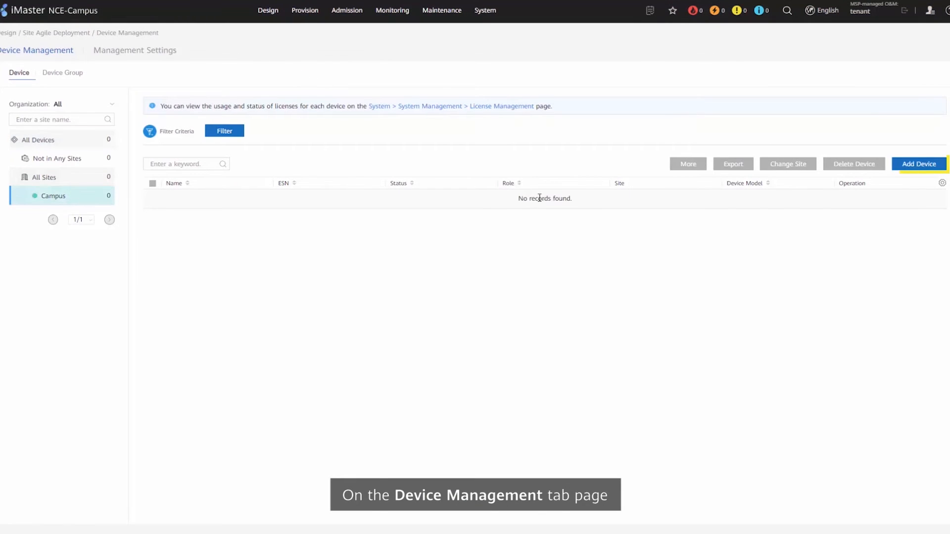
left_click(918, 164)
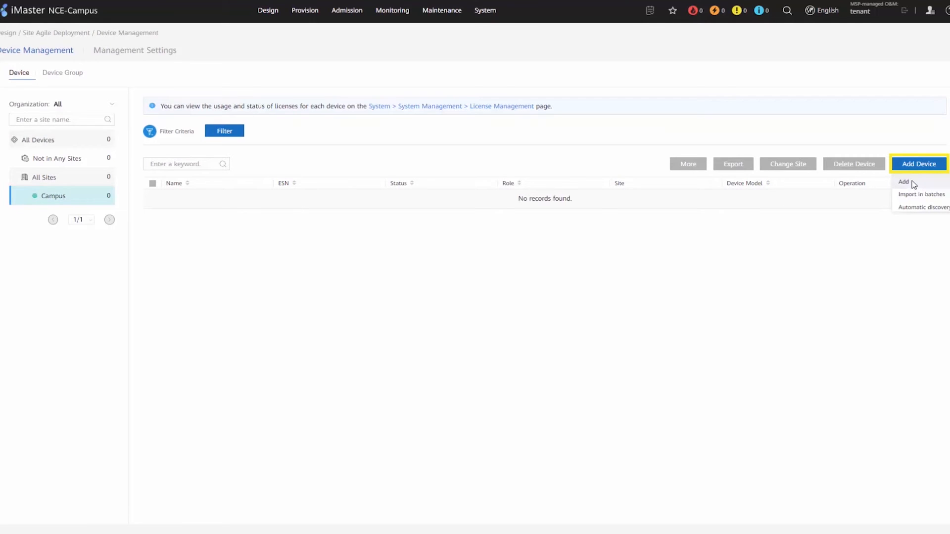
left_click(903, 181)
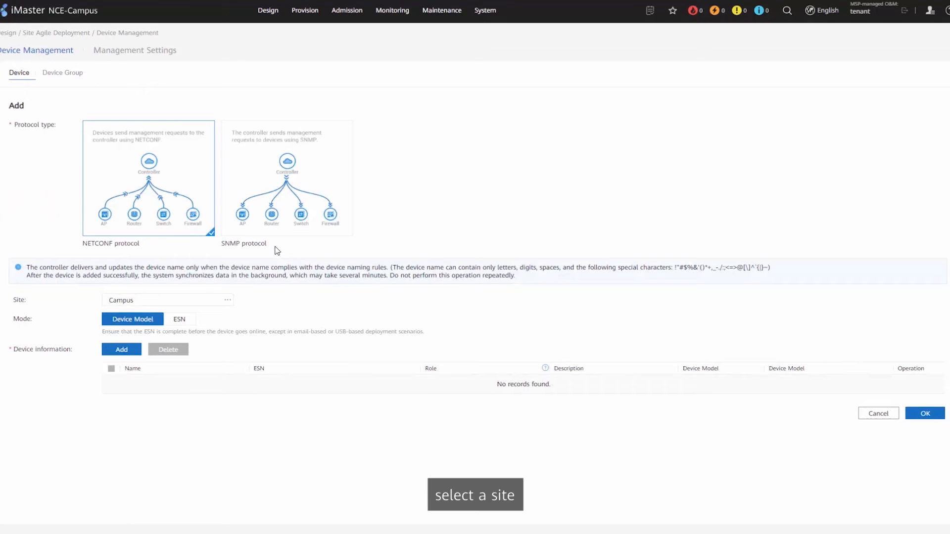
Add a USG6565E firewall with the Gateway role and confirm the addition.
left_click(122, 350)
type("E")
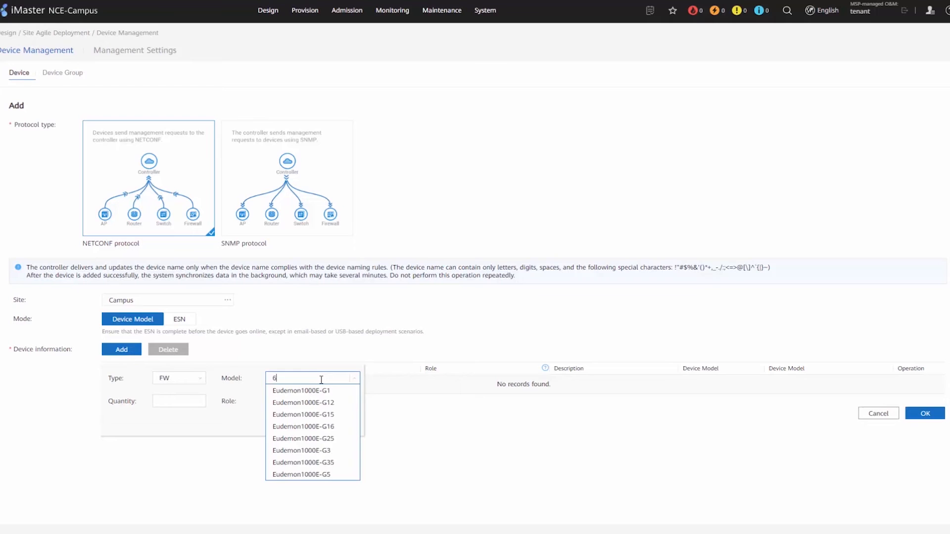
left_click(312, 400)
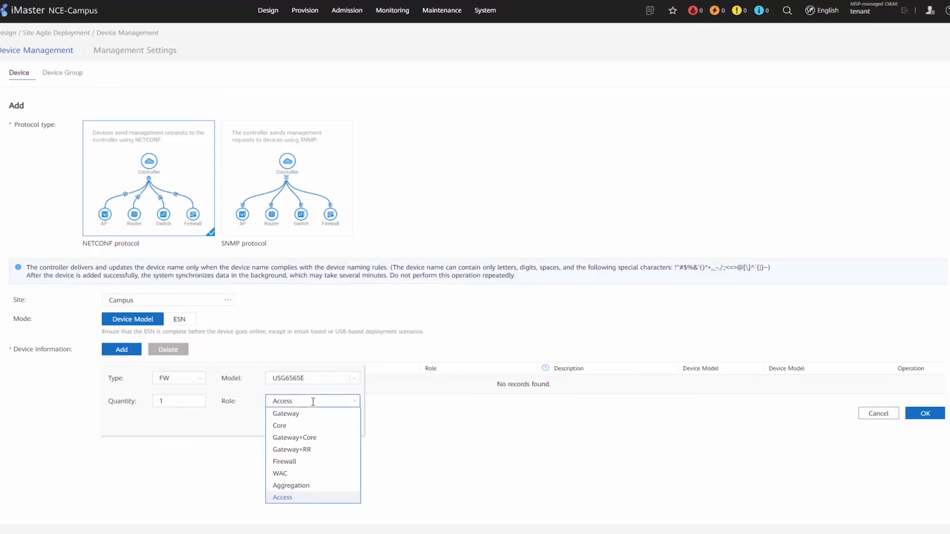
left_click(285, 413)
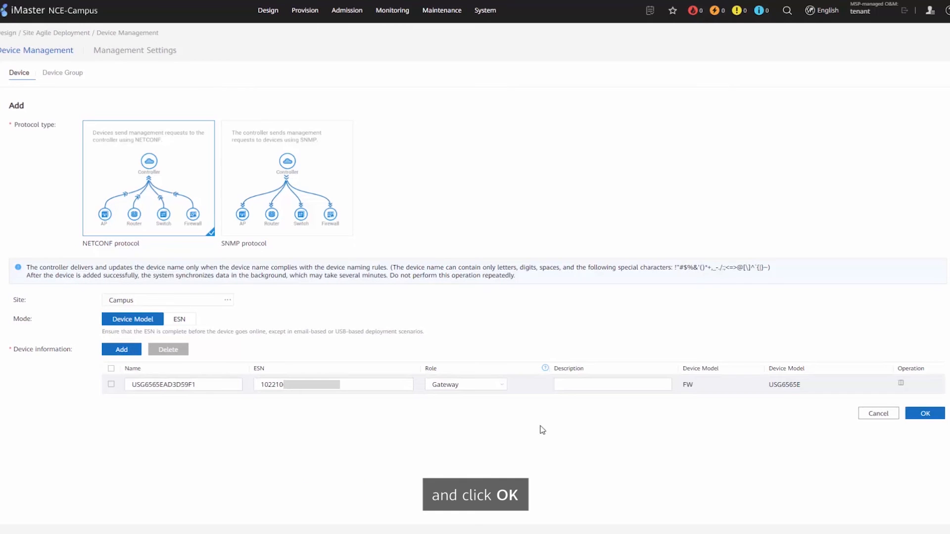
left_click(924, 413)
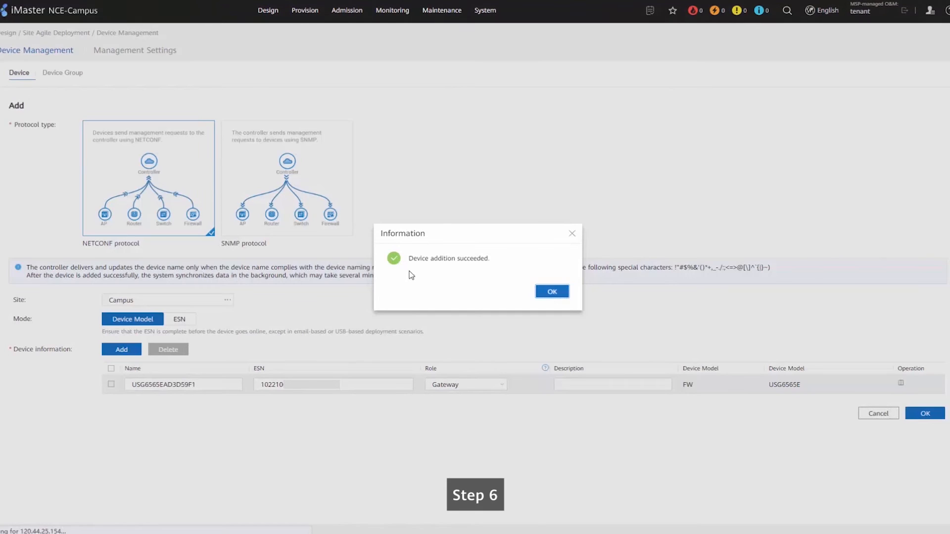
left_click(551, 292)
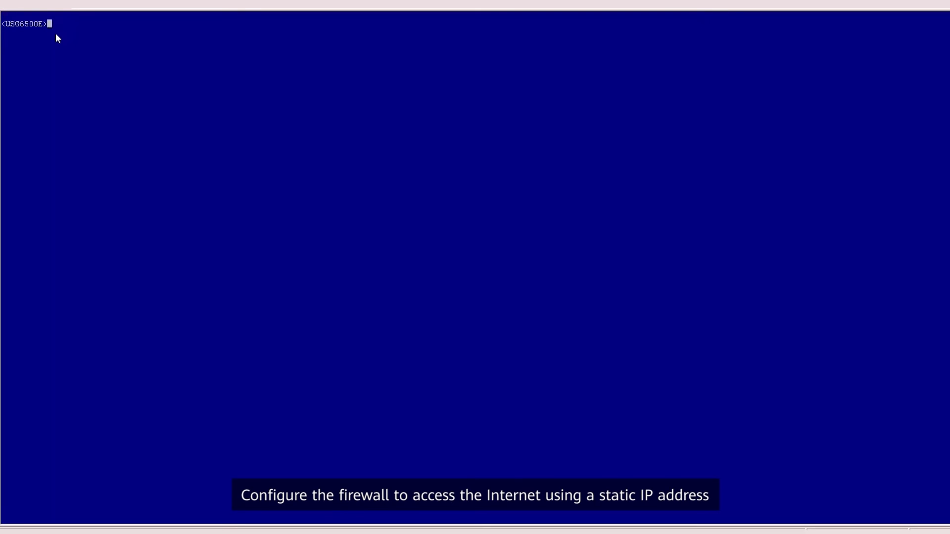
Enter system view and run 'firewall run-mode cloud-manage' in the firewall CLI.
type("system")
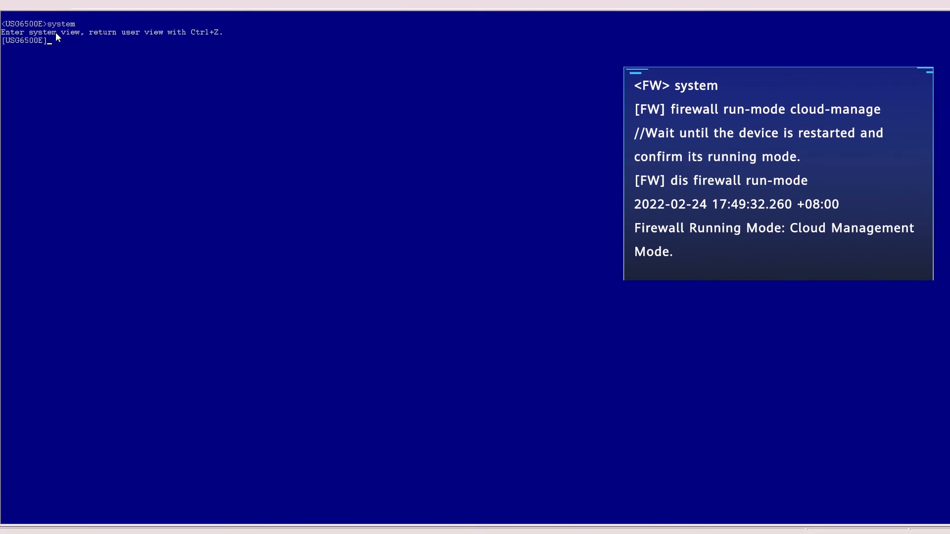
type("firewall run-mode")
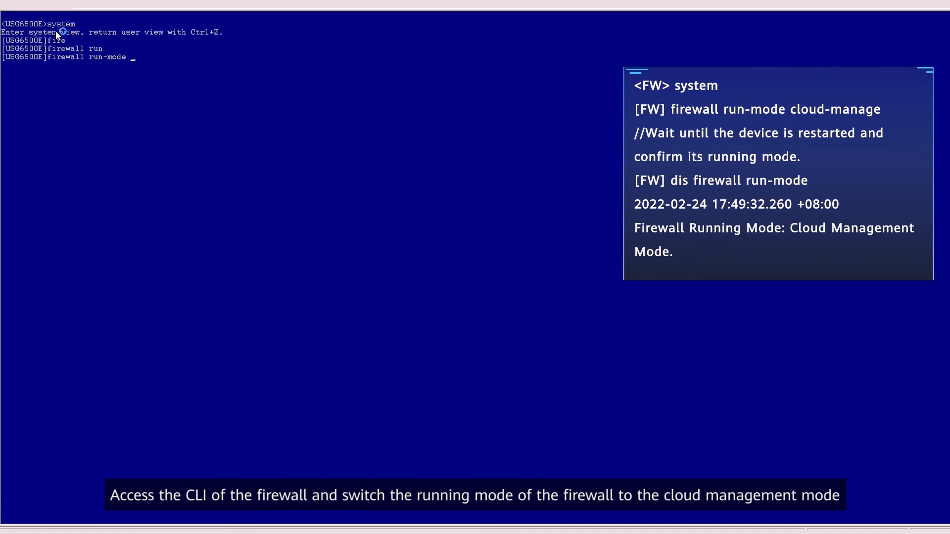
type("cloud-manage")
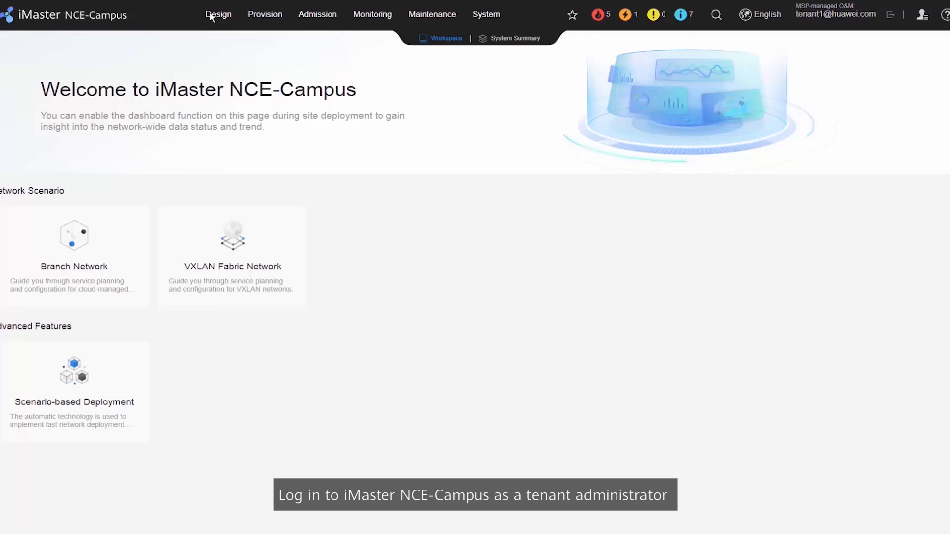
Open Design > Site Agile Deployment > Device Management to check the USG6565E's Normal status.
left_click(219, 14)
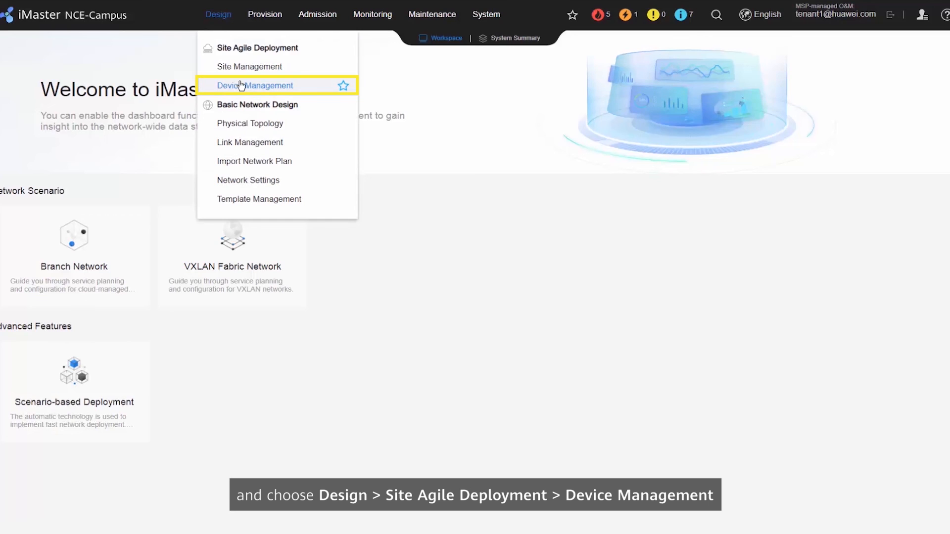
left_click(258, 86)
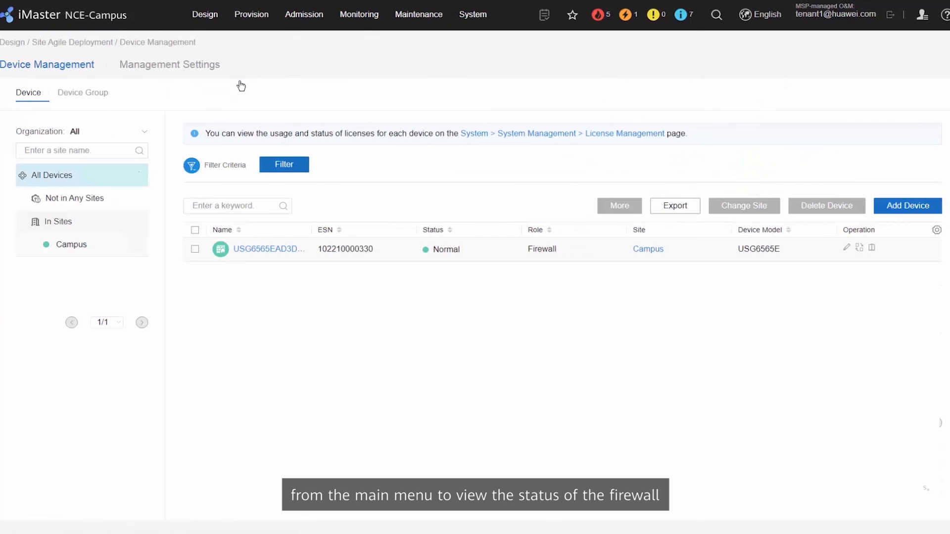